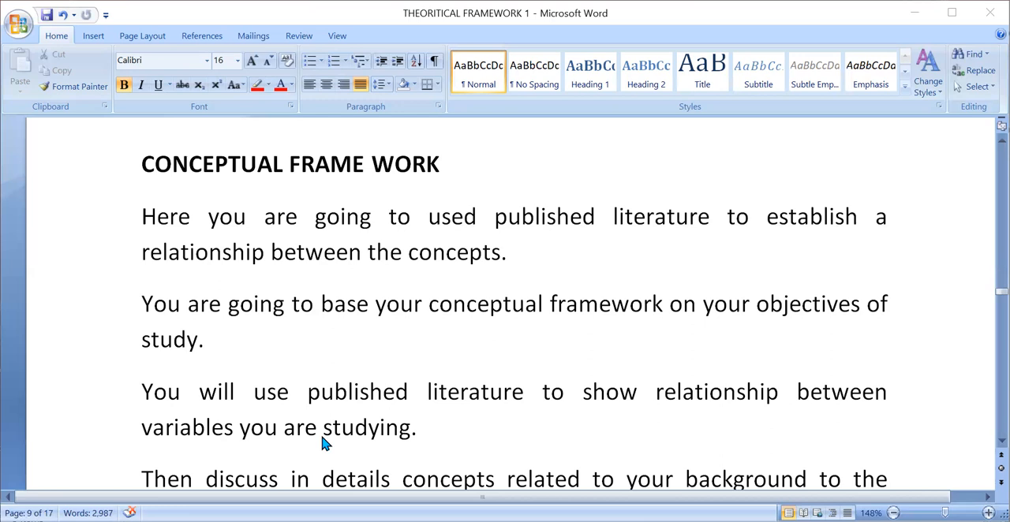
pyautogui.moveTo(327, 442)
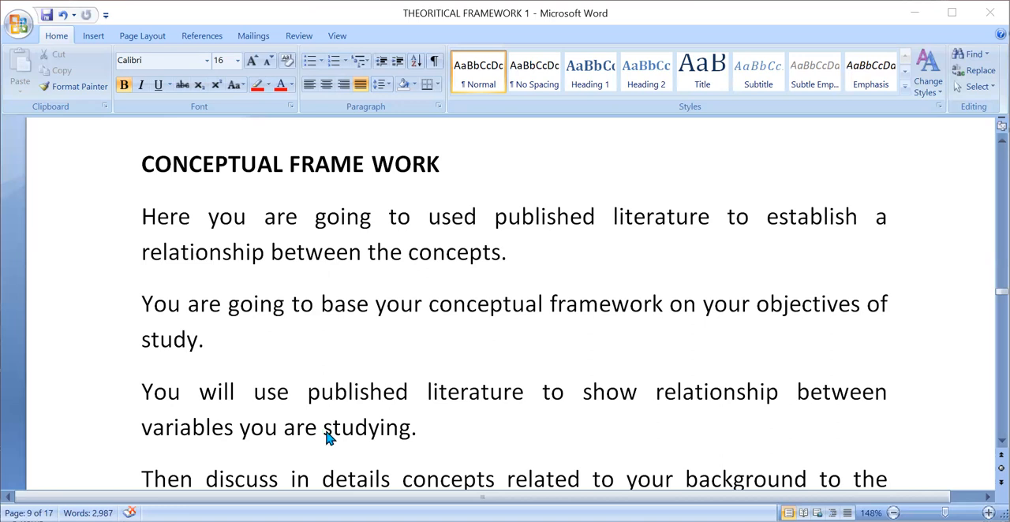
pyautogui.moveTo(442, 383)
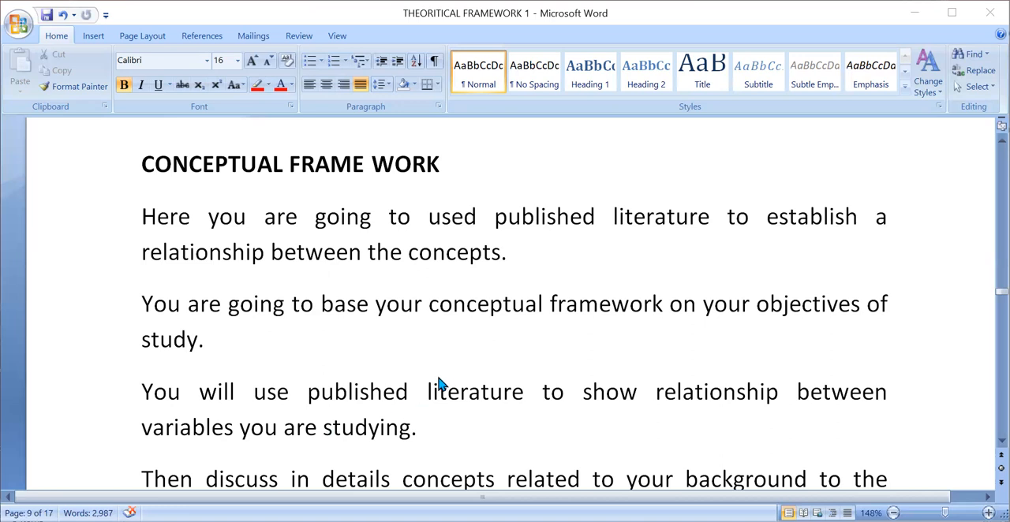
pyautogui.scroll(-3)
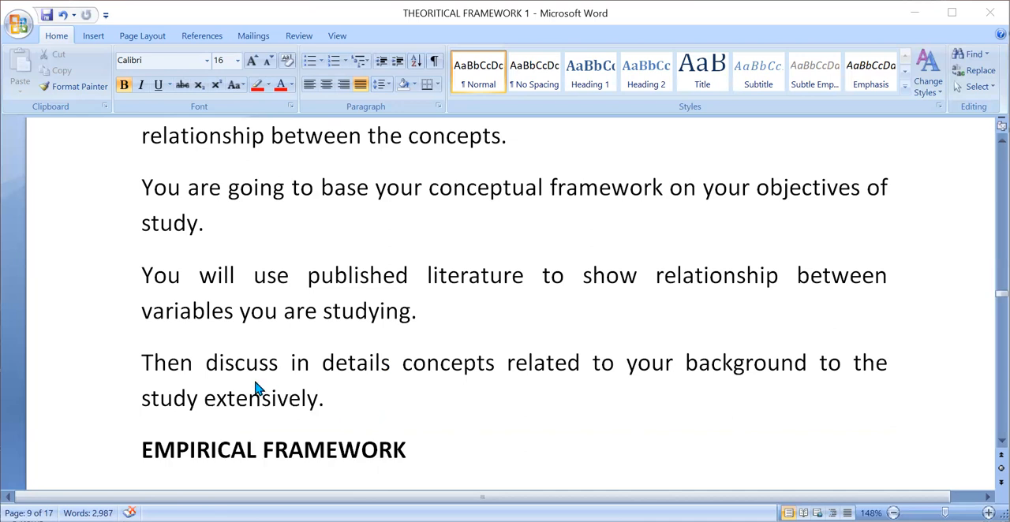
pyautogui.moveTo(661, 274)
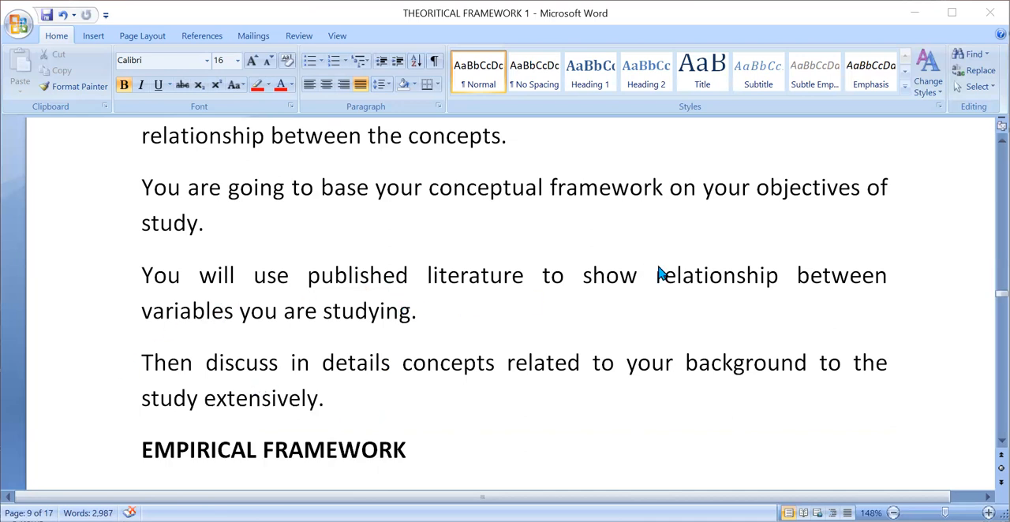
pyautogui.moveTo(776, 343)
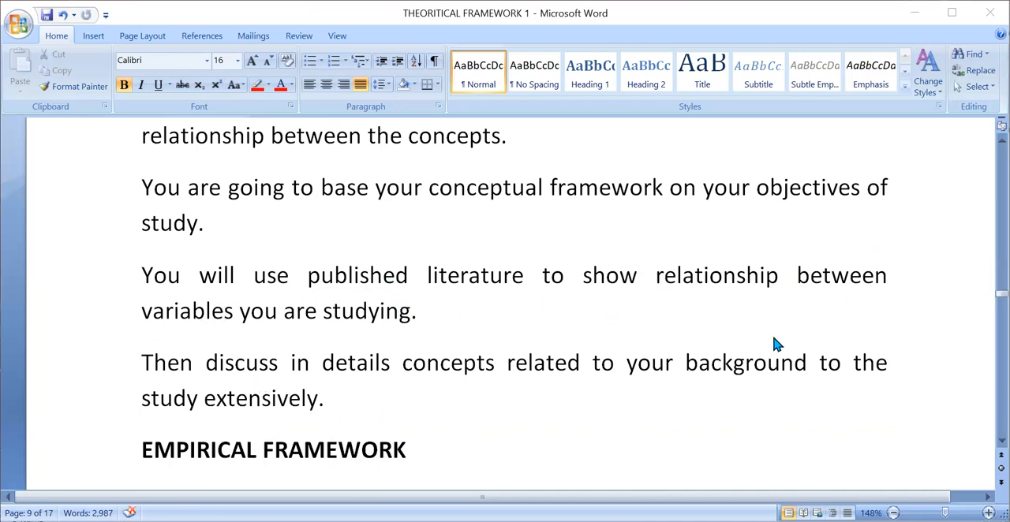
pyautogui.moveTo(855, 447)
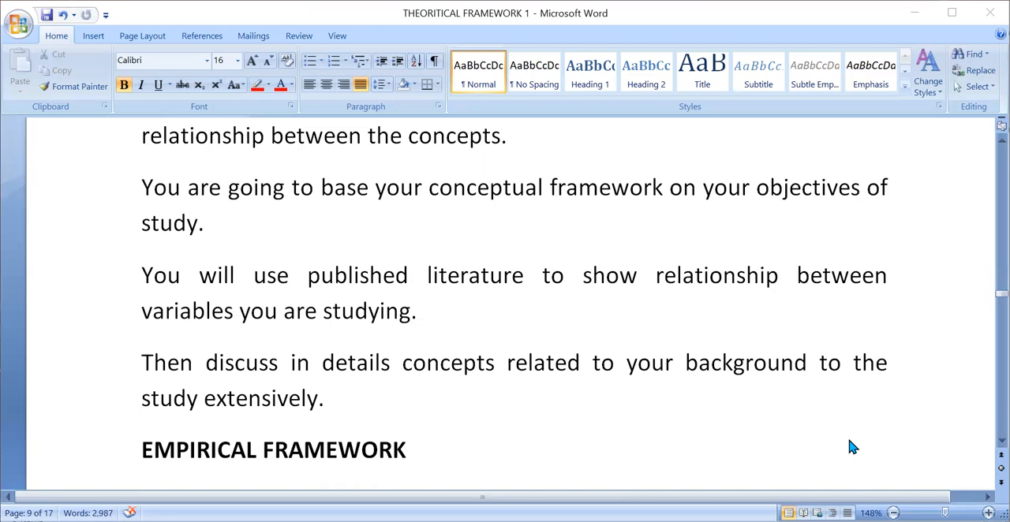
pyautogui.moveTo(219, 415)
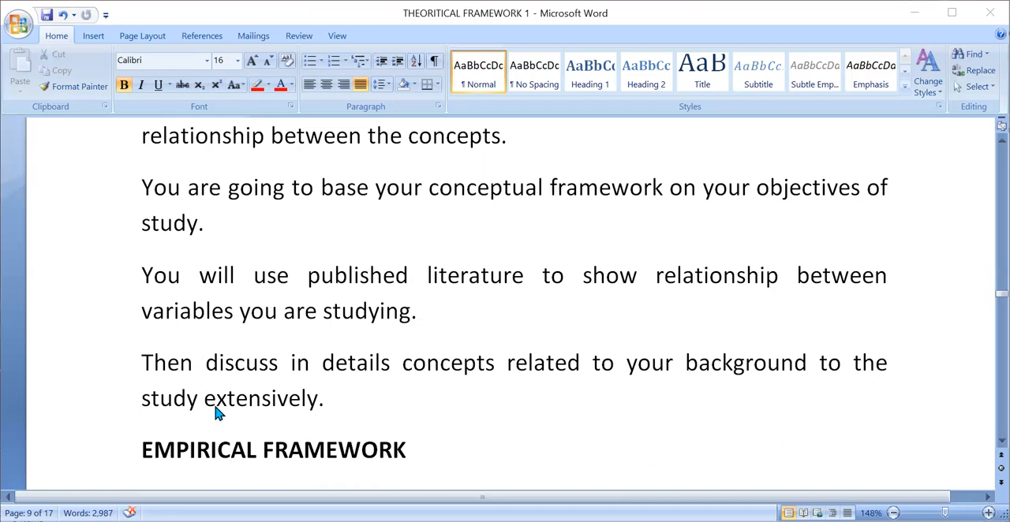
pyautogui.moveTo(576, 390)
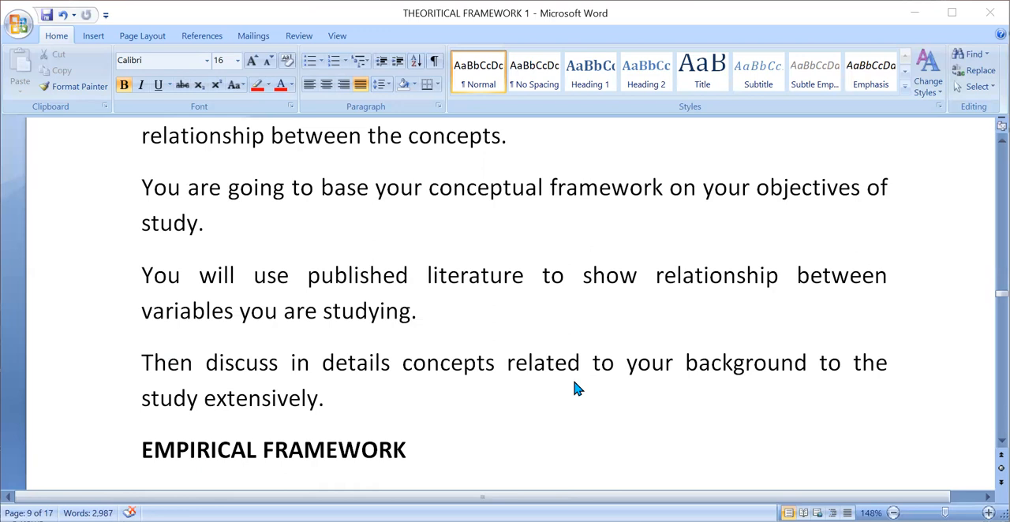
pyautogui.scroll(-3)
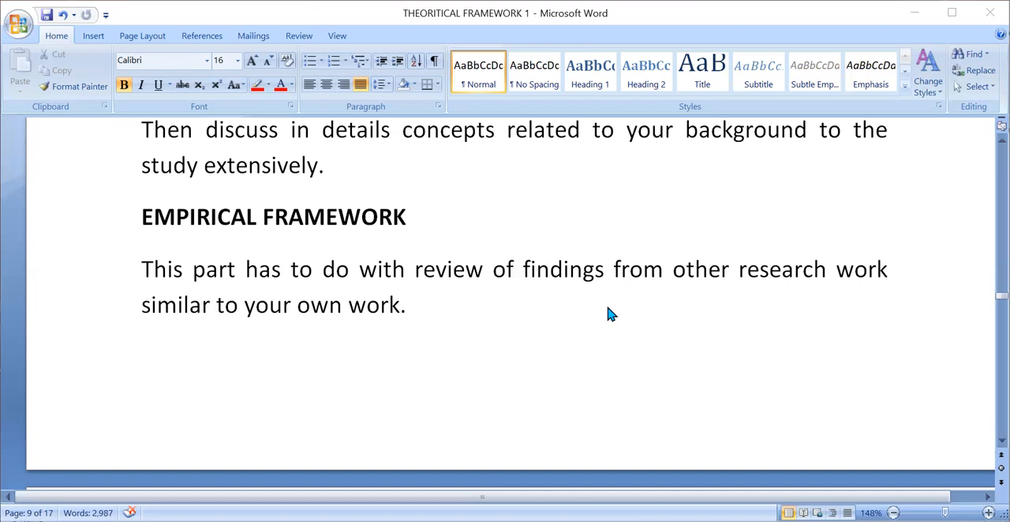
pyautogui.moveTo(611, 312)
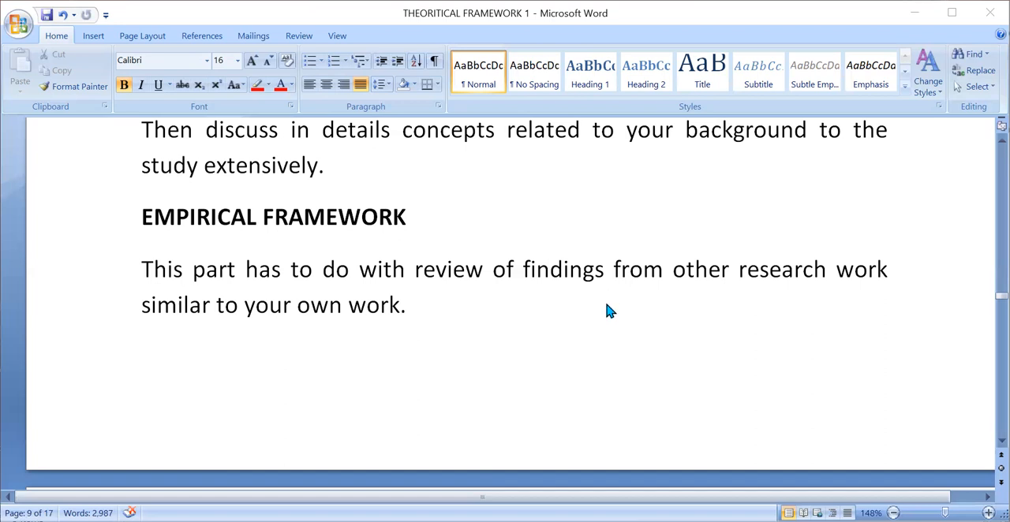
pyautogui.moveTo(558, 408)
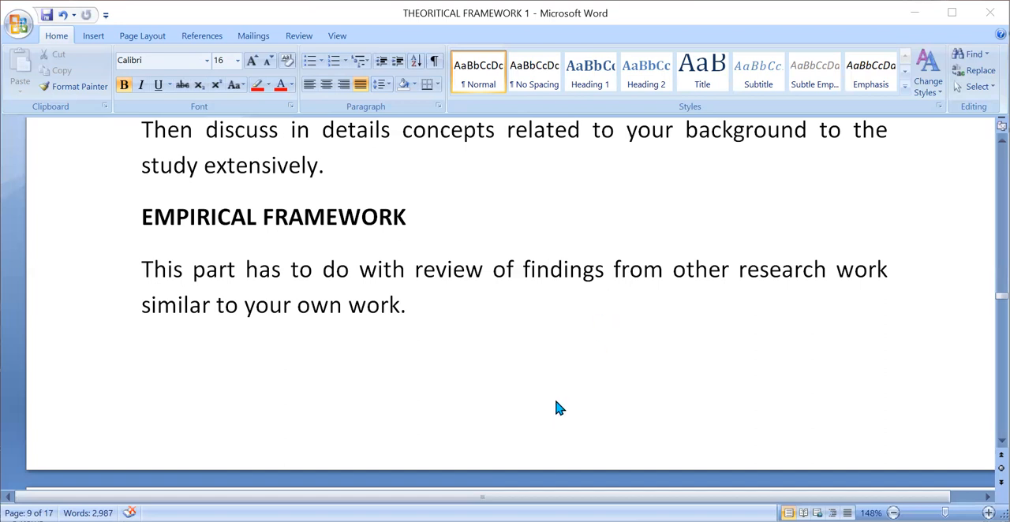
pyautogui.moveTo(715, 89)
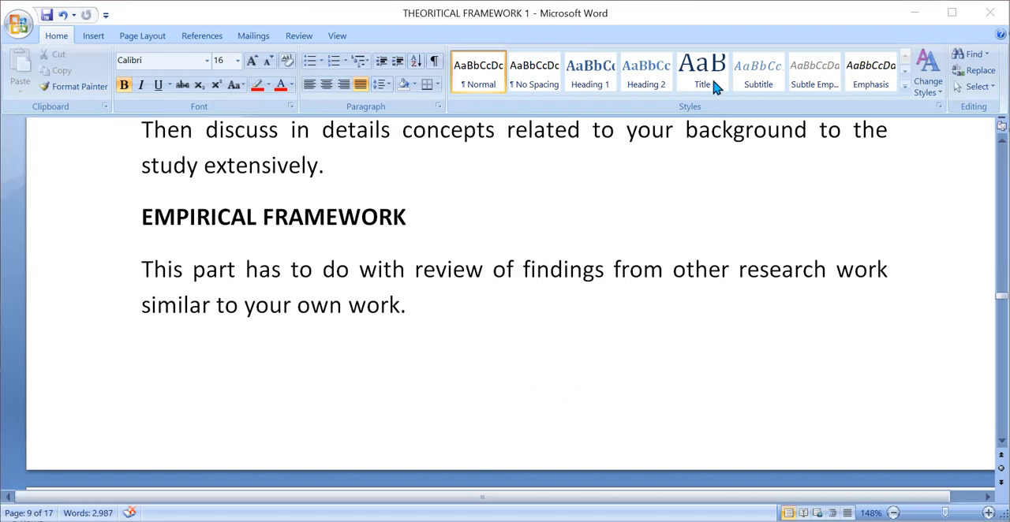